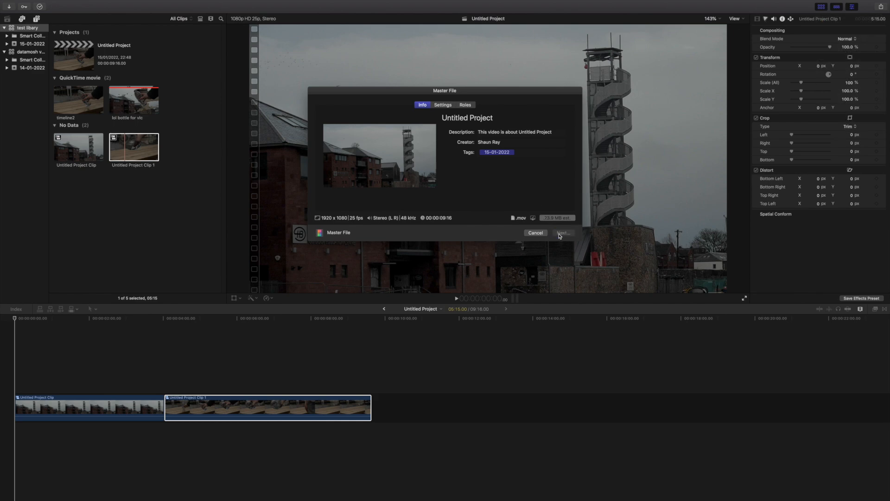
Open test clip.mov, answer the H.264 prompt, and decline rebuilding the index
{"action": "left_click", "coordinate": [563, 233]}
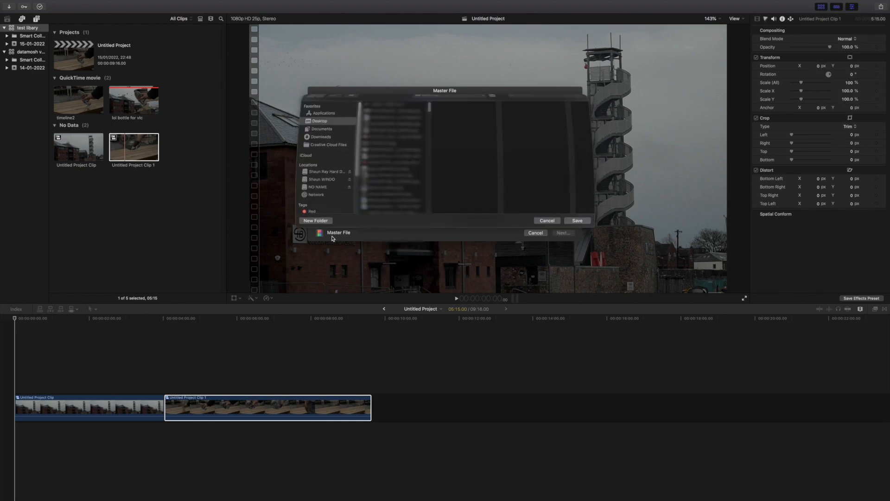
{"action": "left_click", "coordinate": [564, 232]}
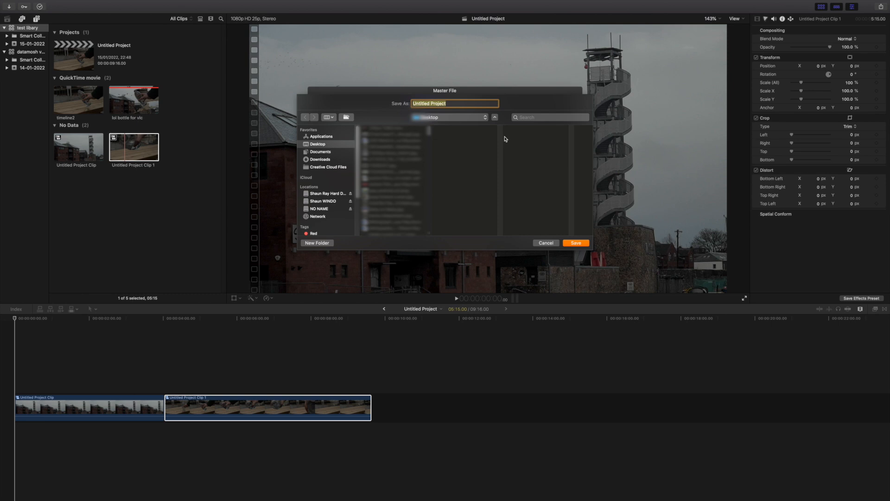
{"action": "type", "text": "test cli"}
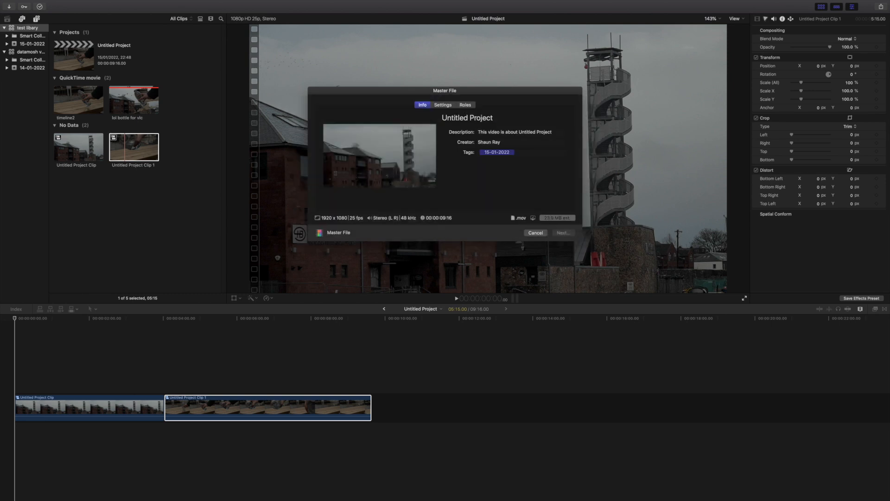
{"action": "left_click", "coordinate": [534, 233]}
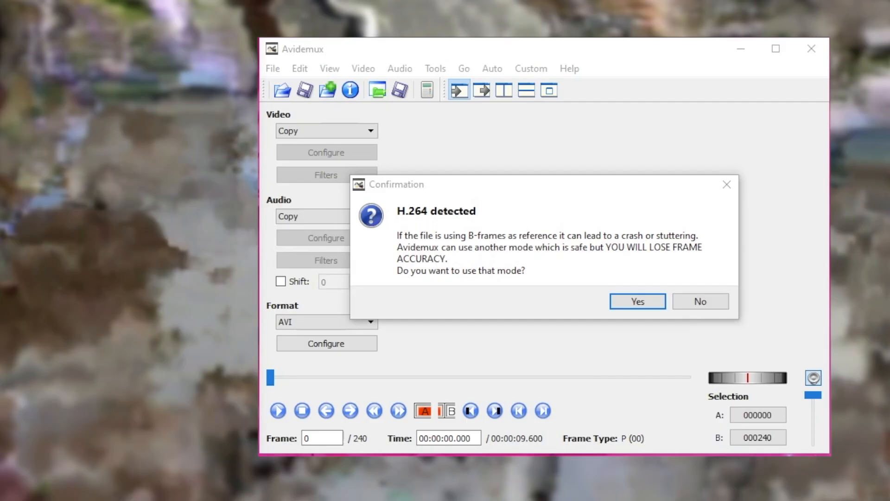
{"action": "left_click", "coordinate": [637, 301]}
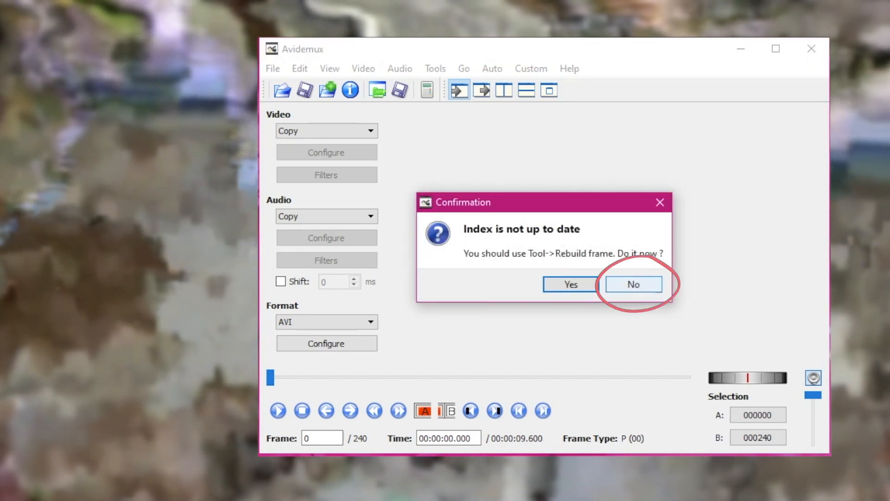
{"action": "left_click", "coordinate": [634, 284]}
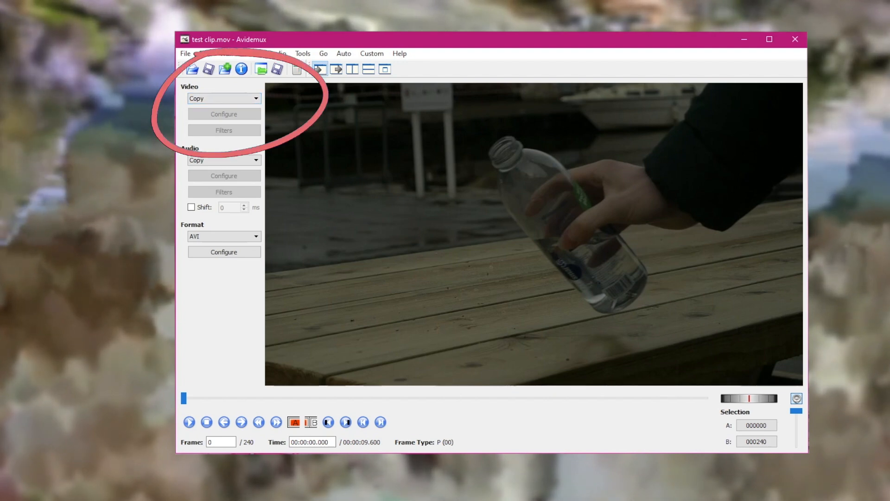
Pick MPEG-4 ASP (Xvid) from the Video codec list and open its Configure settings
{"action": "left_click", "coordinate": [223, 98]}
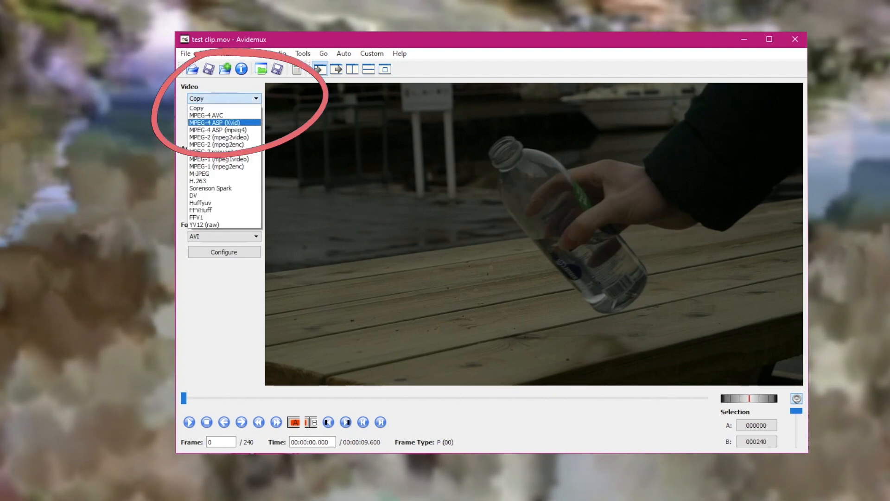
{"action": "left_click", "coordinate": [214, 123]}
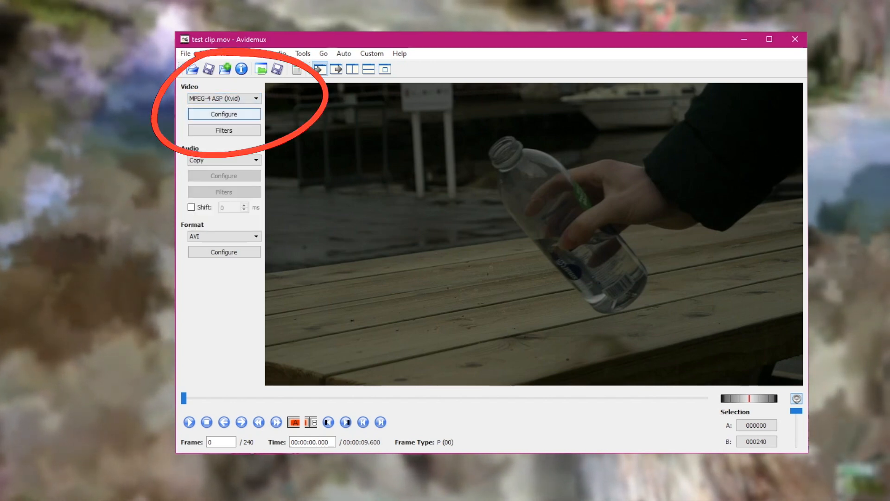
{"action": "left_click", "coordinate": [224, 114]}
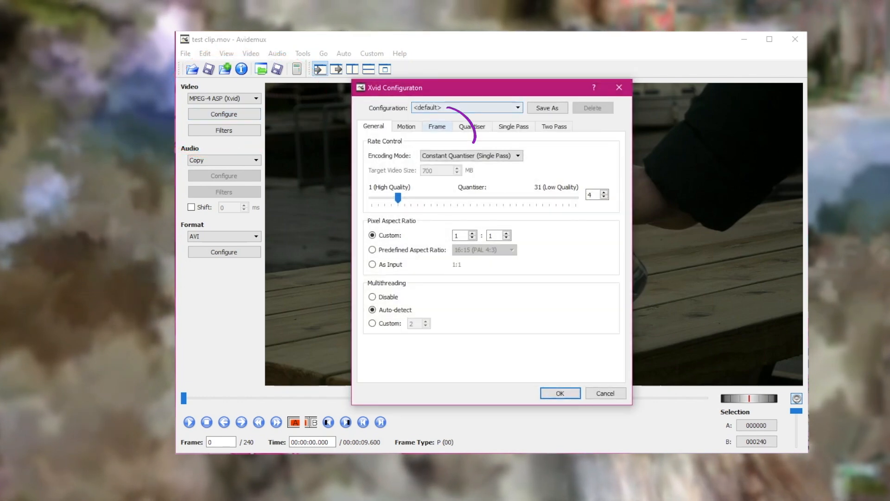
Enter 999999999 as the Xvid maximum I-frame interval on the Frame tab and confirm
{"action": "left_click", "coordinate": [437, 126]}
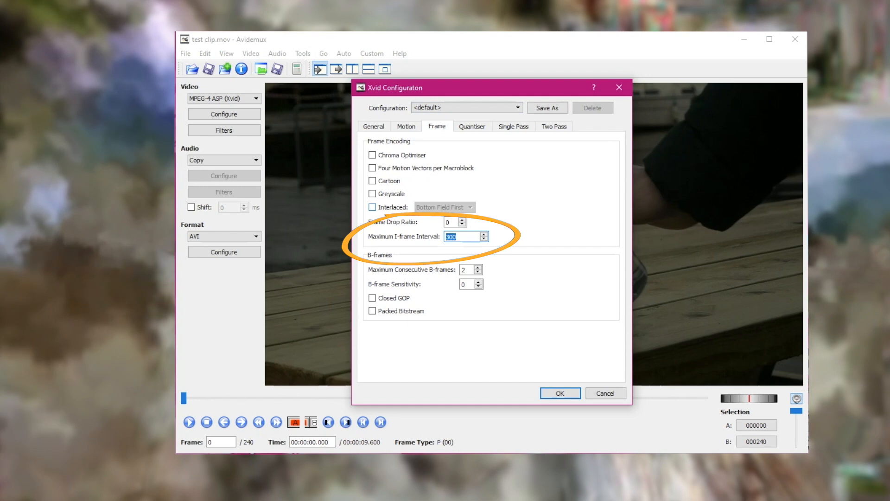
{"action": "type", "text": "999999999"}
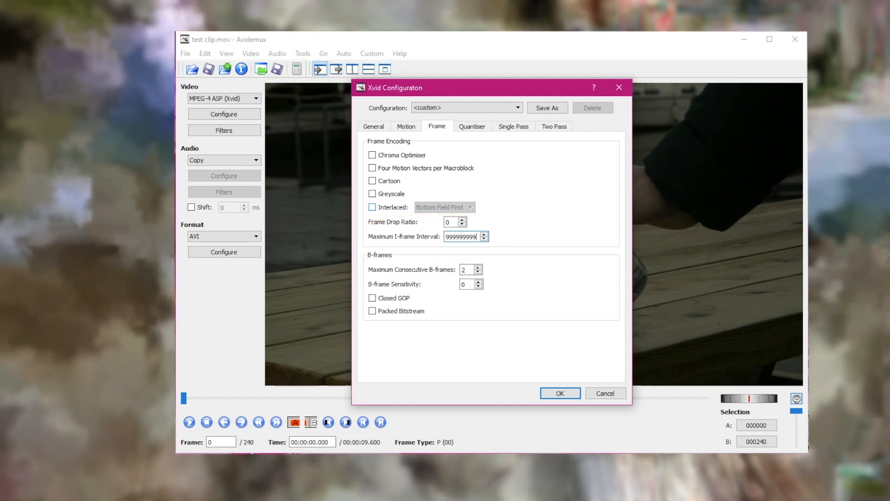
{"action": "left_click", "coordinate": [560, 392]}
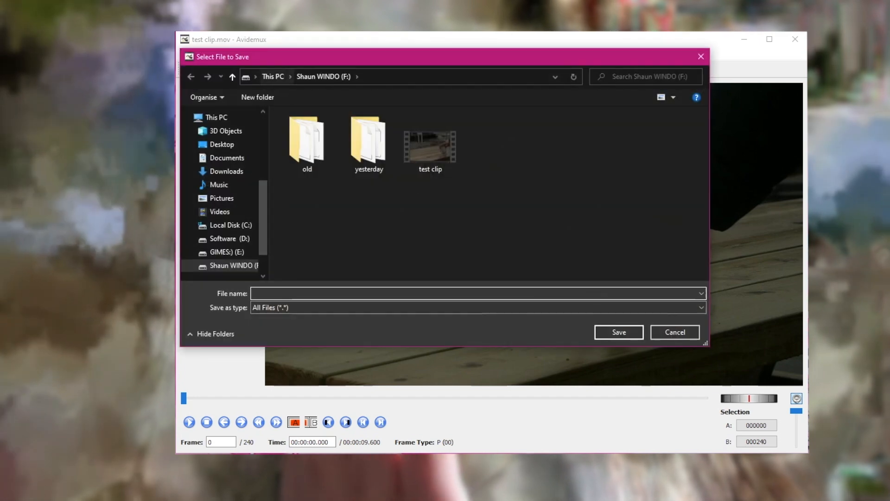
Save the clip as 'test clip 2' and dismiss the Done message
{"action": "type", "text": "tes"}
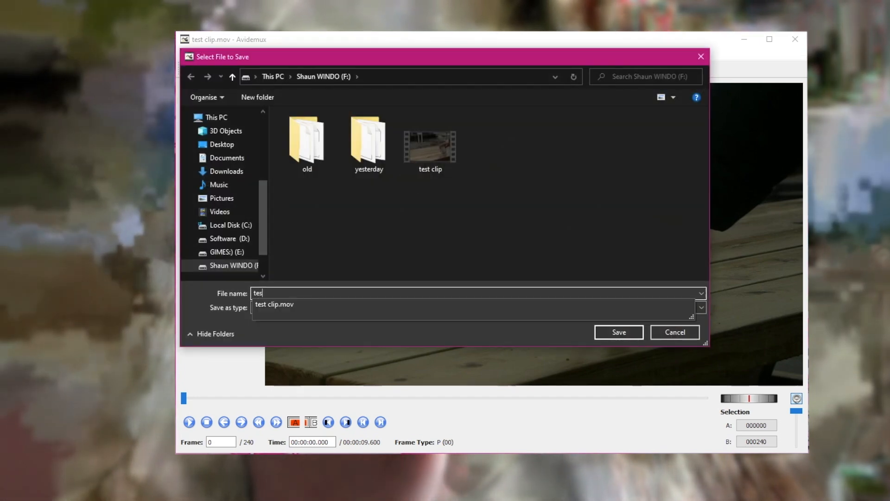
{"action": "type", "text": "test clip 2"}
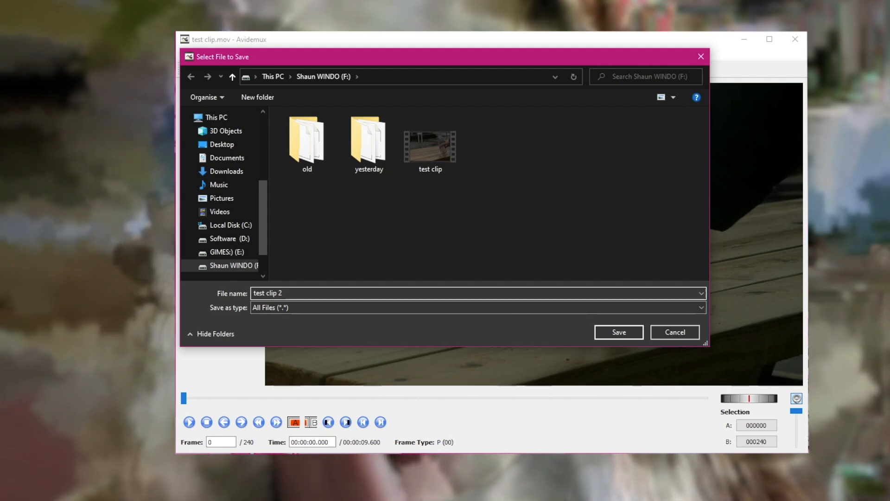
{"action": "left_click", "coordinate": [618, 332]}
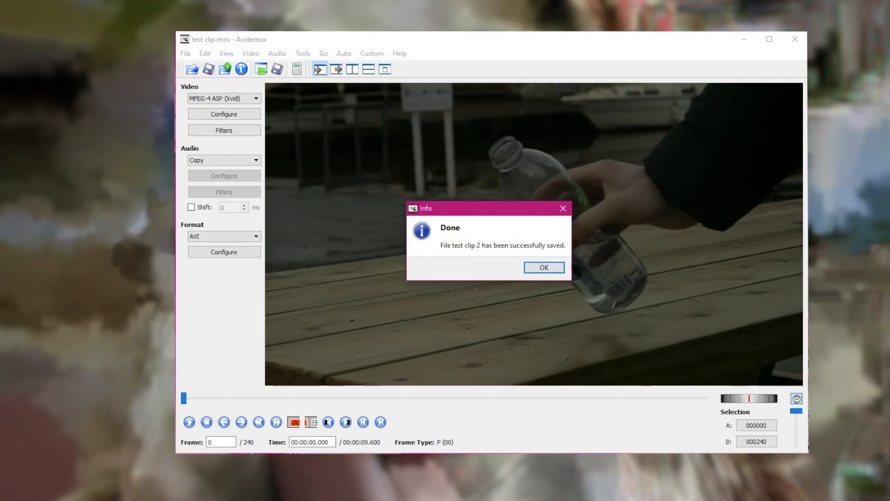
{"action": "left_click", "coordinate": [543, 268]}
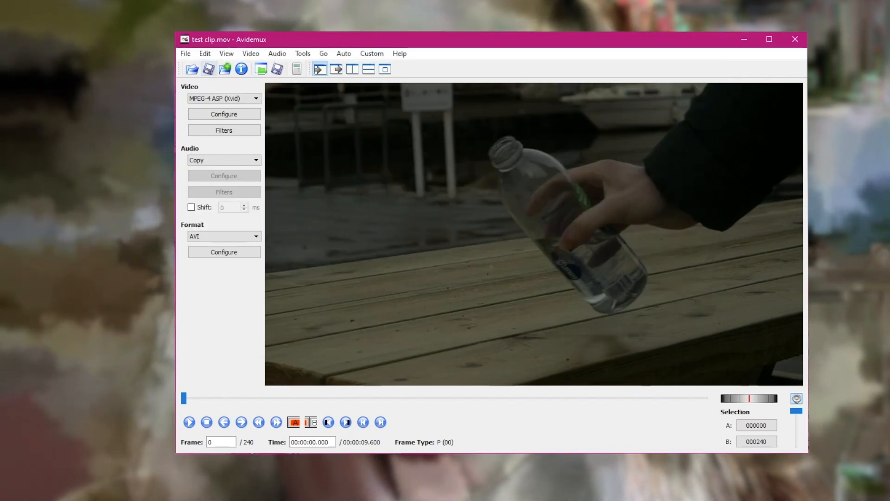
{"action": "left_click", "coordinate": [205, 53]}
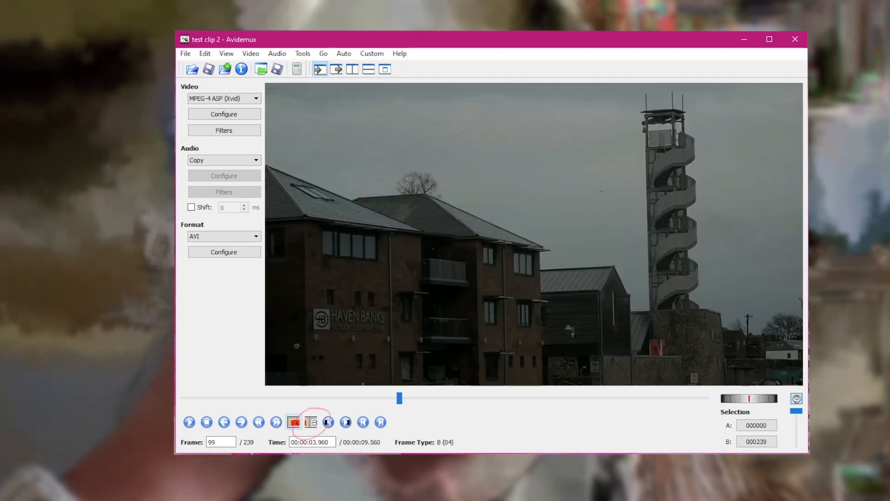
Step through test clip 2 to the building-and-tower shot around frame 99
{"action": "left_click", "coordinate": [276, 425]}
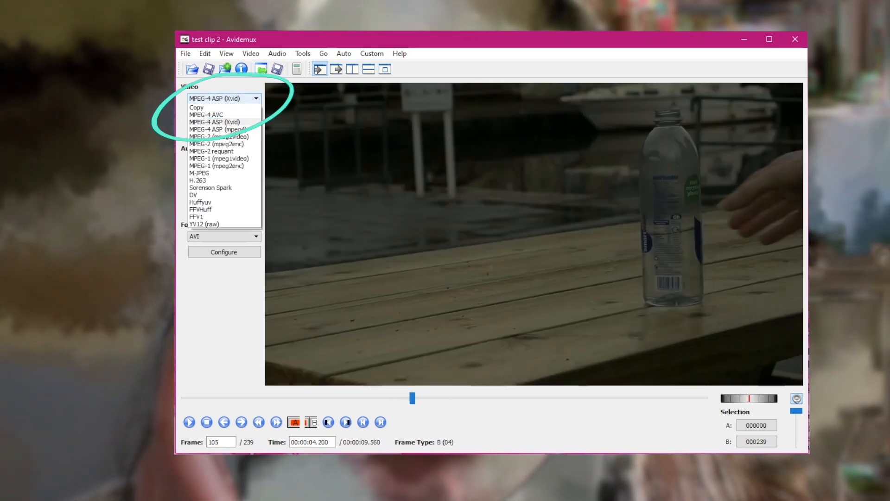
Choose the output video encoder and start naming the new file 'test clip 3'
{"action": "left_click", "coordinate": [197, 107]}
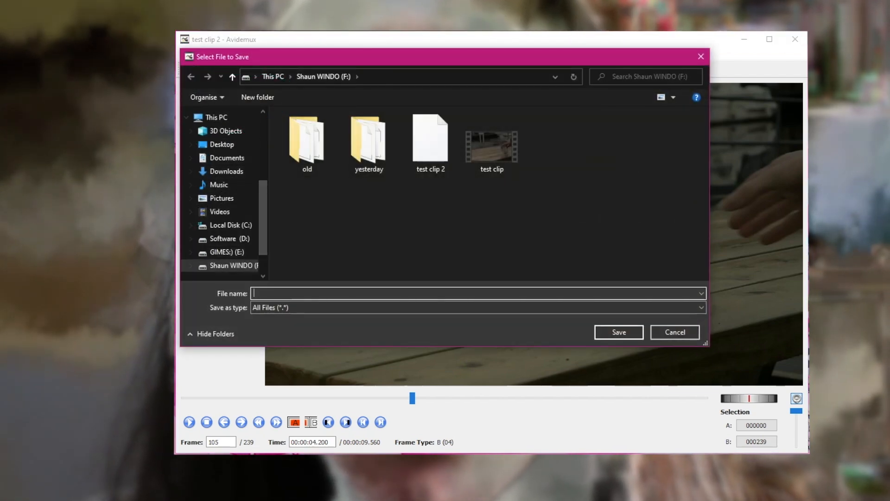
{"action": "type", "text": "test cli"}
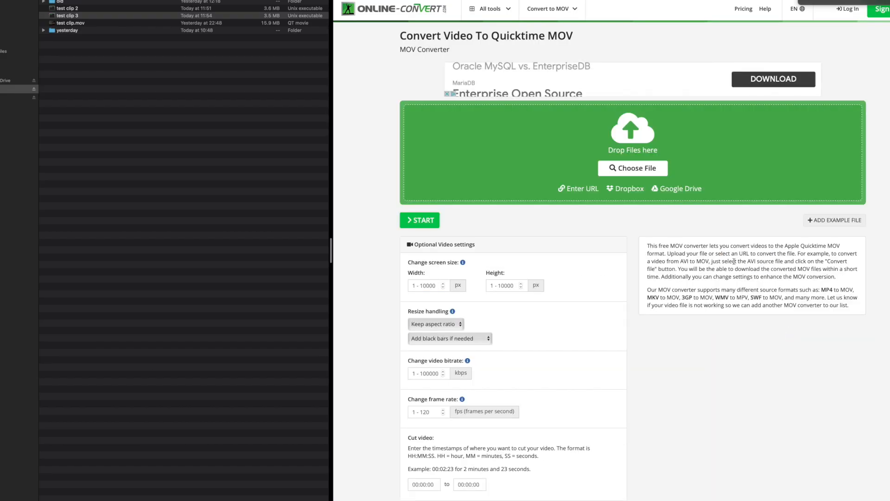
Drag test clip 3 from Finder onto Online-Convert's green MOV drop area
{"action": "left_click_drag", "start_coordinate": [67, 15], "coordinate": [549, 111]}
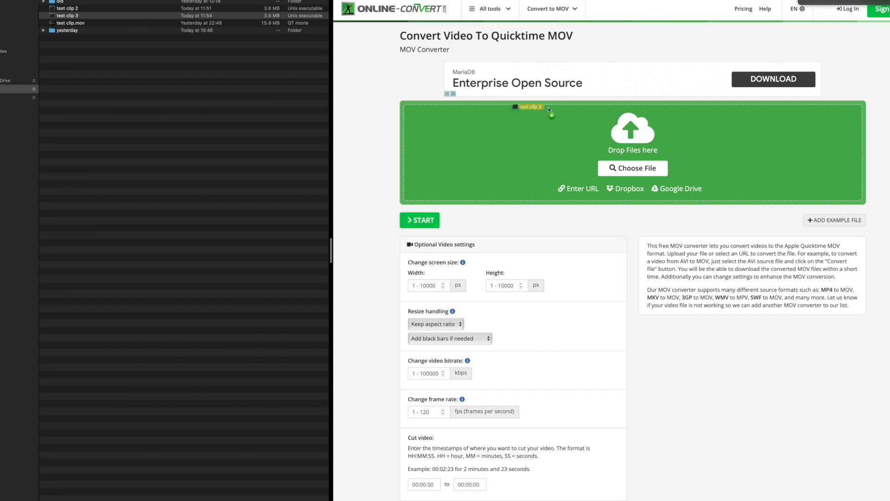